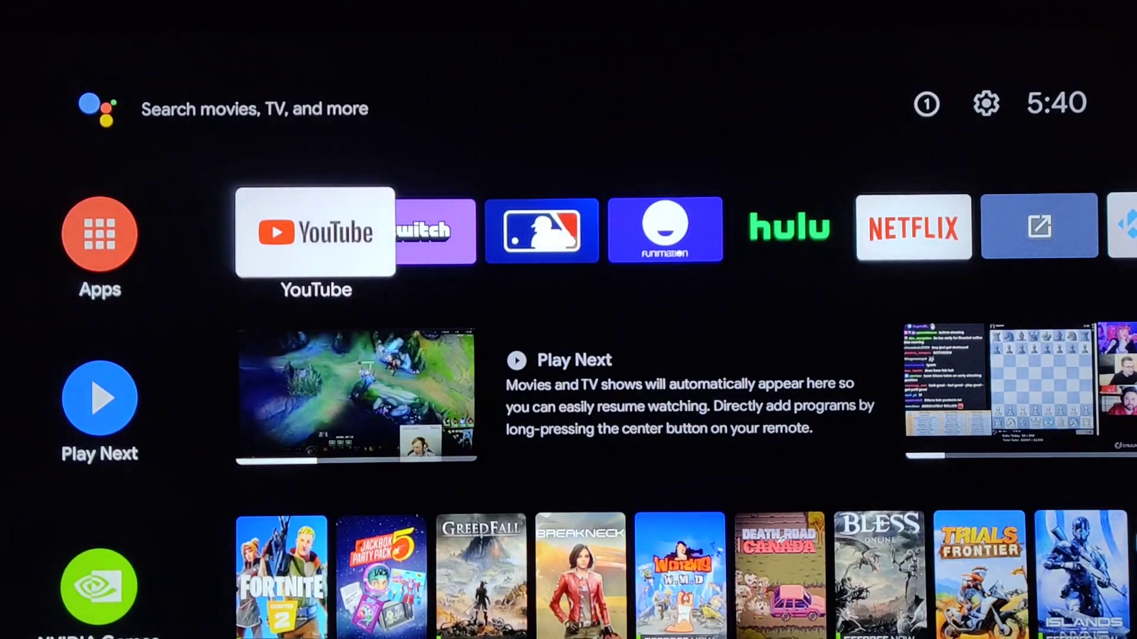
Open the Shield's Settings and view its Network & Internet connection to xfi22
{"action": "left_click", "coordinate": [100, 108]}
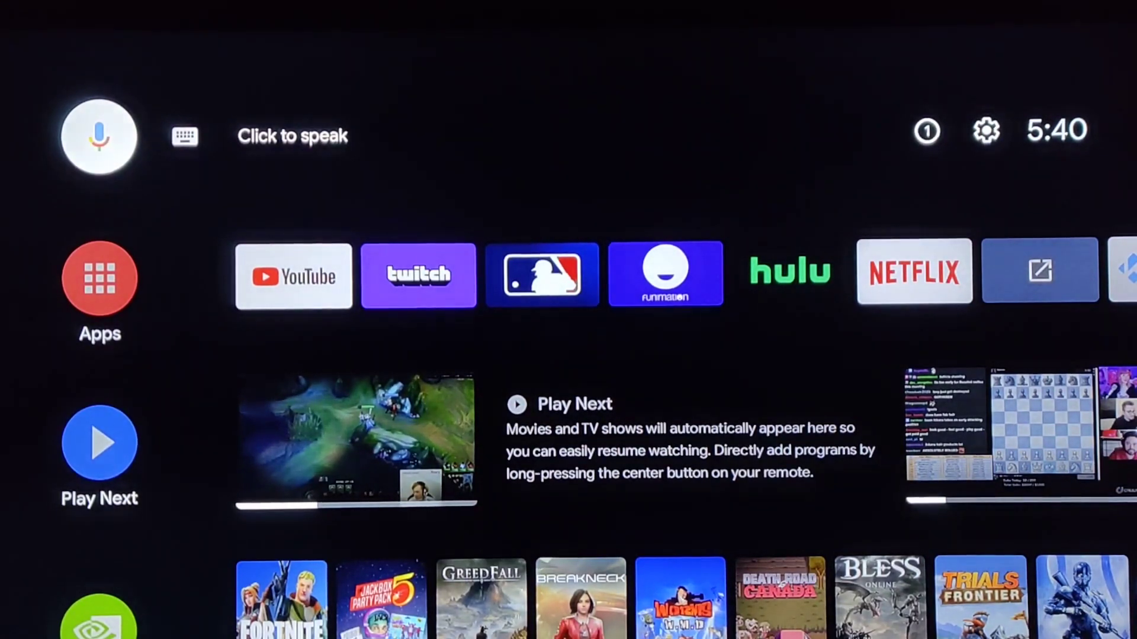
{"action": "mouse_move", "coordinate": [986, 130]}
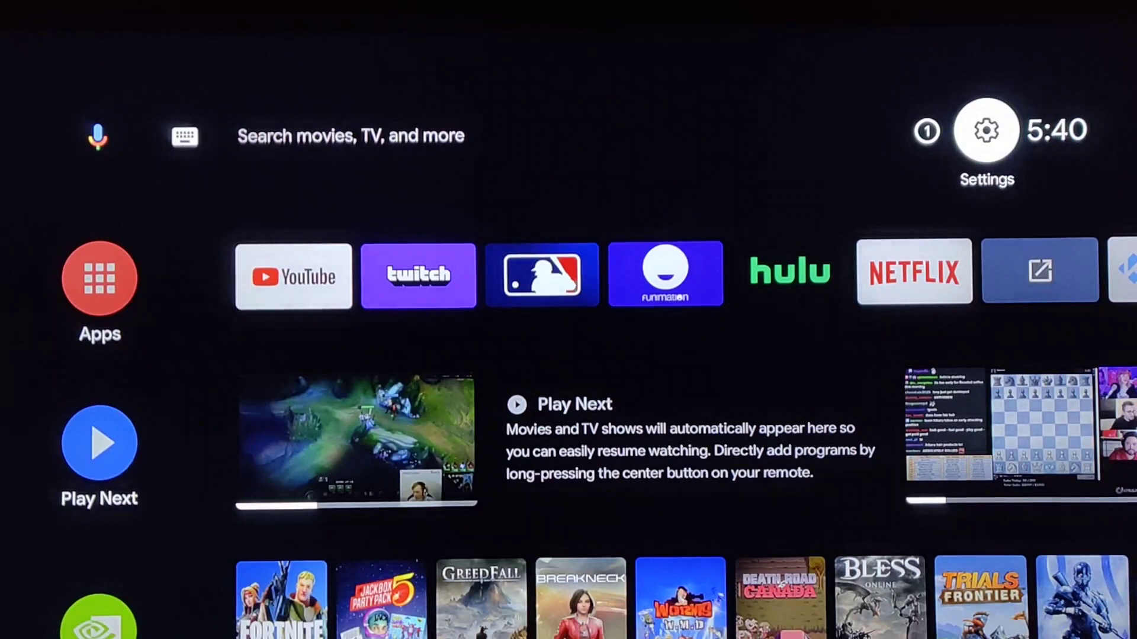
{"action": "left_click", "coordinate": [986, 130]}
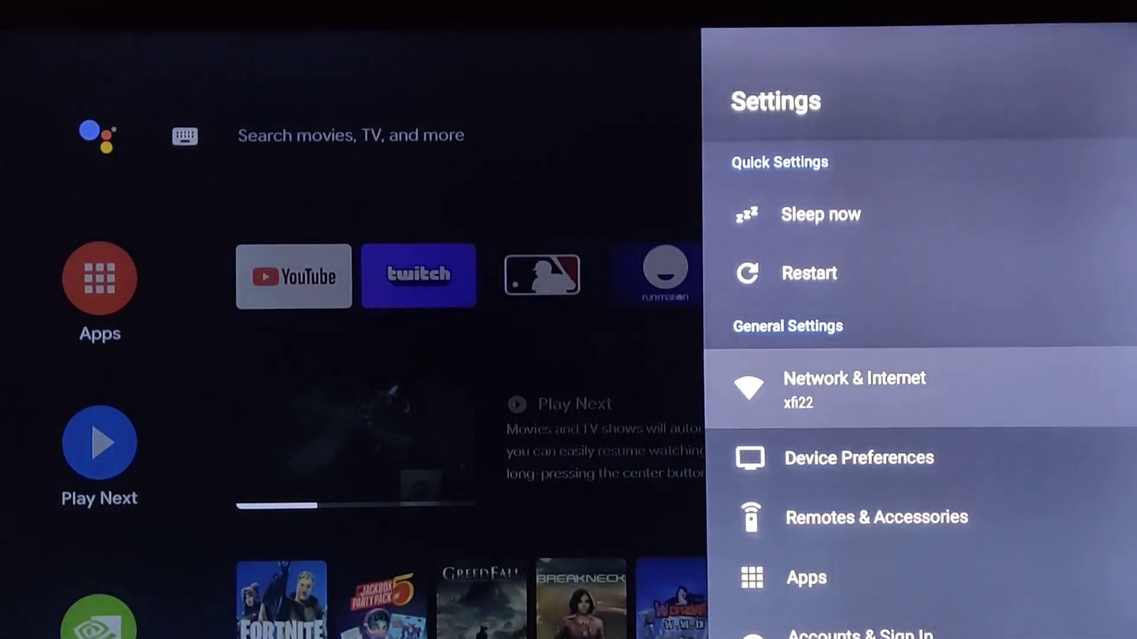
{"action": "left_click", "coordinate": [853, 387]}
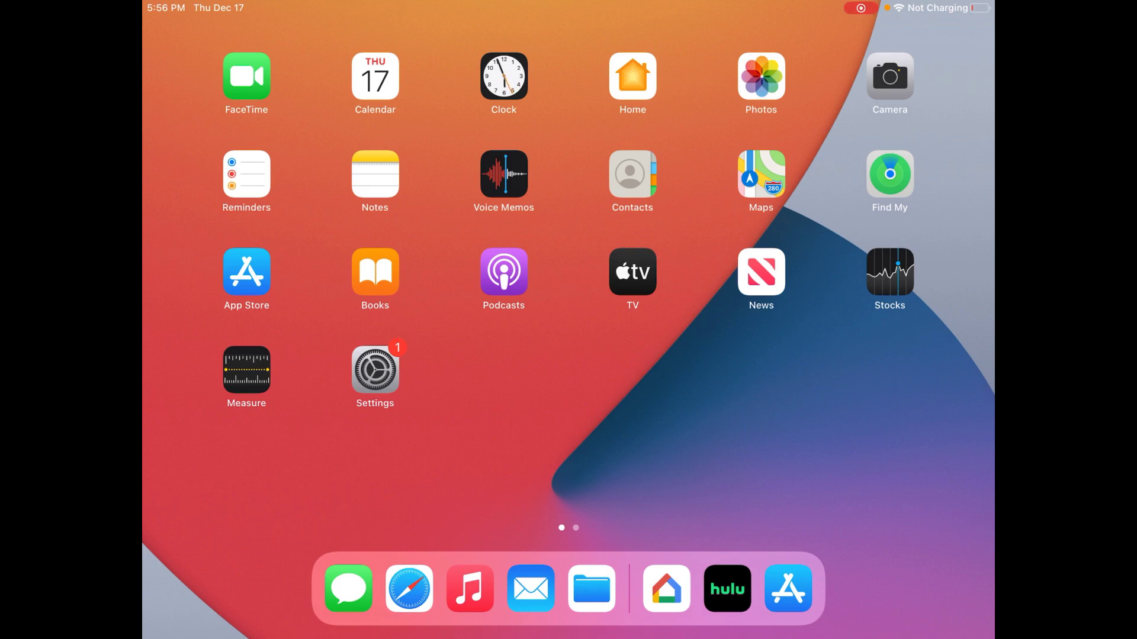
Confirm in iPad Wi-Fi settings that xfi22 is joined, then go home
{"action": "left_click", "coordinate": [375, 366]}
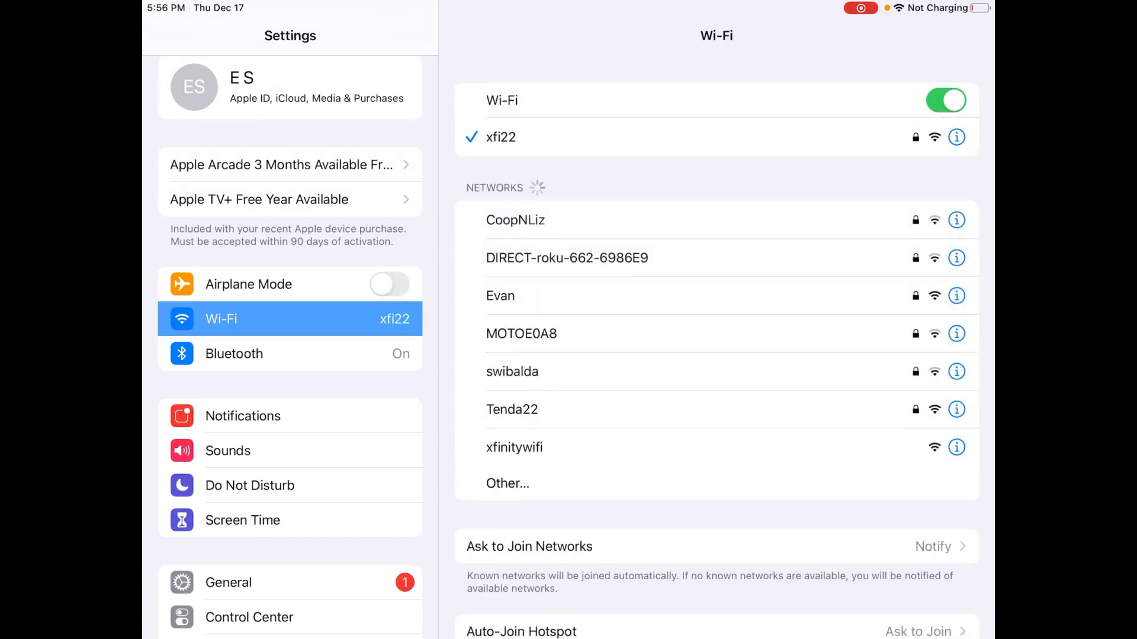
{"action": "scroll", "scroll_direction": "down", "scroll_amount": 3}
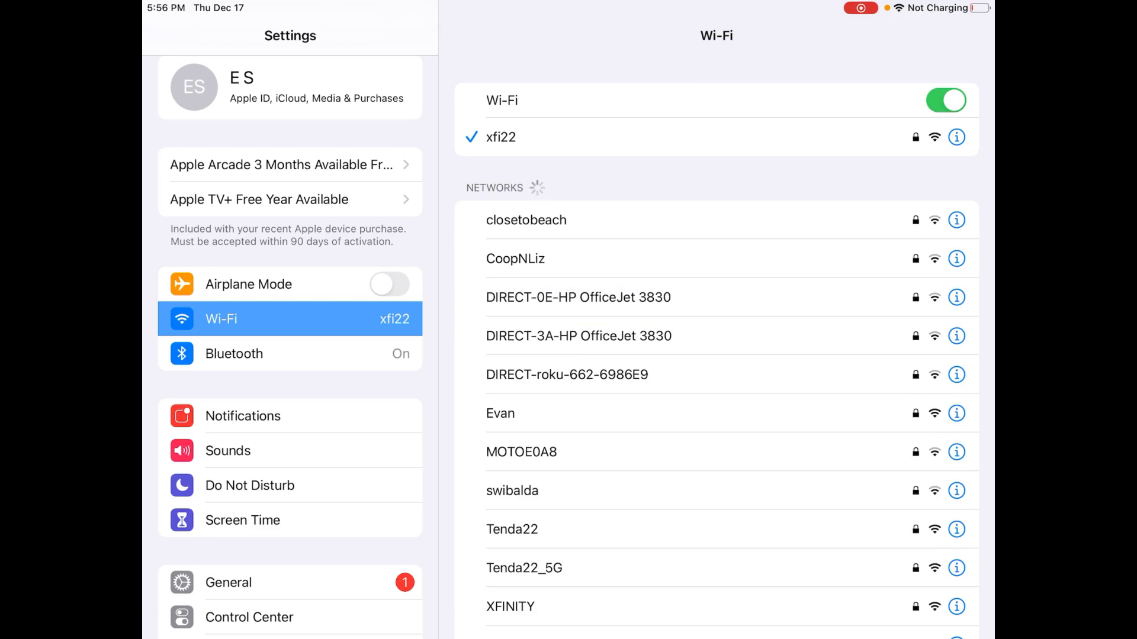
{"action": "scroll", "scroll_direction": "down", "scroll_amount": 3}
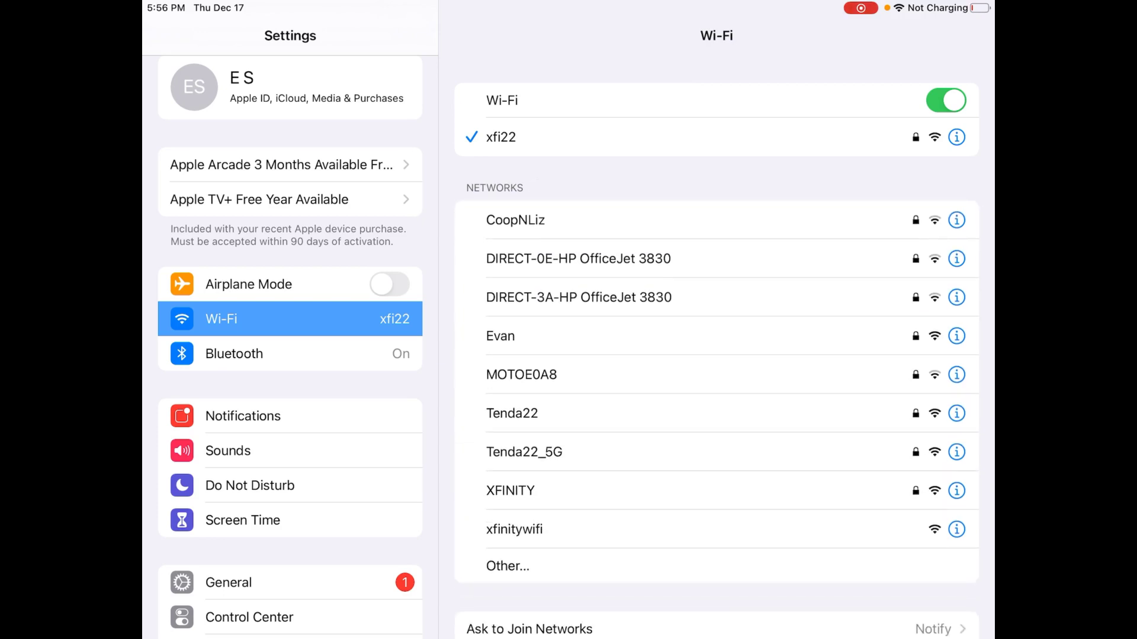
{"action": "key", "text": "home"}
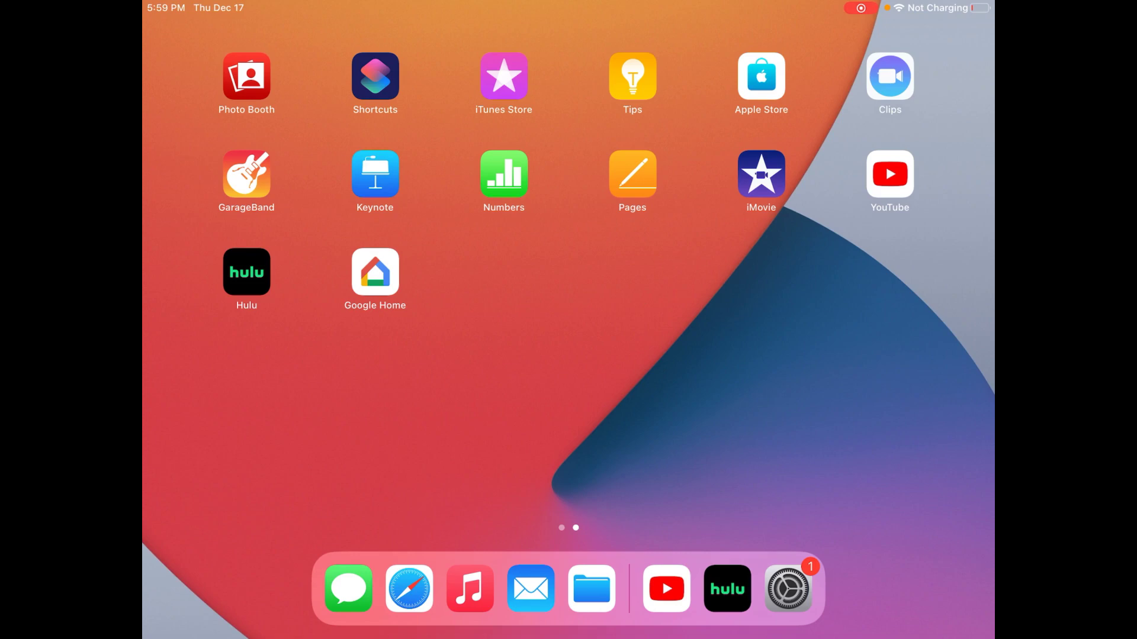
Cast Hulu to the Shield from its Chromecast device list, then return home
{"action": "left_click", "coordinate": [726, 589]}
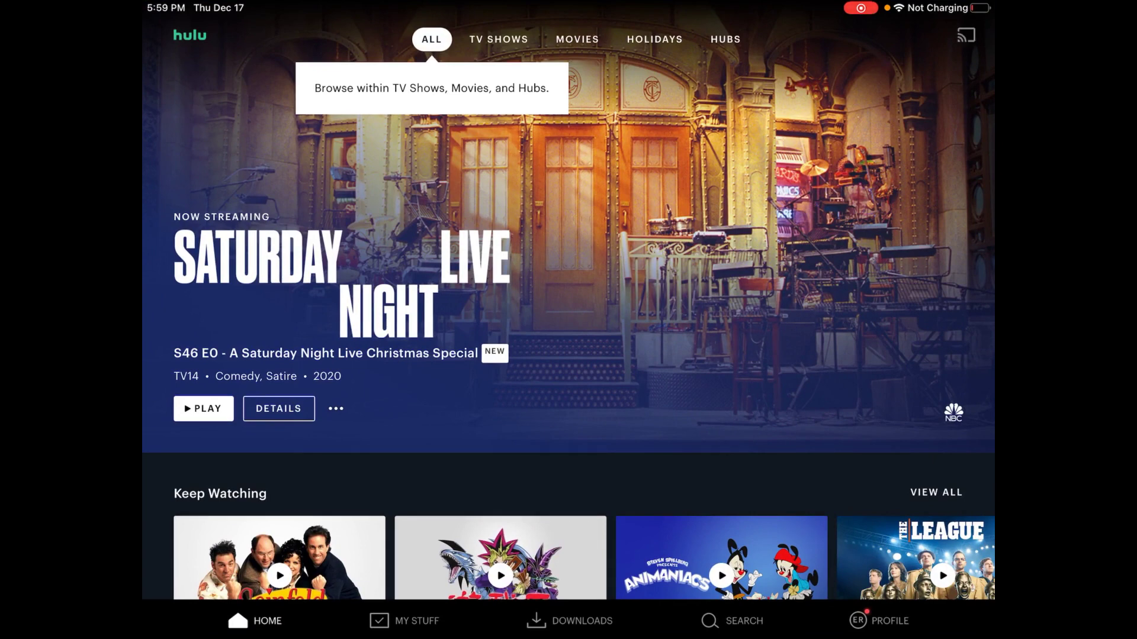
{"action": "left_click", "coordinate": [965, 34]}
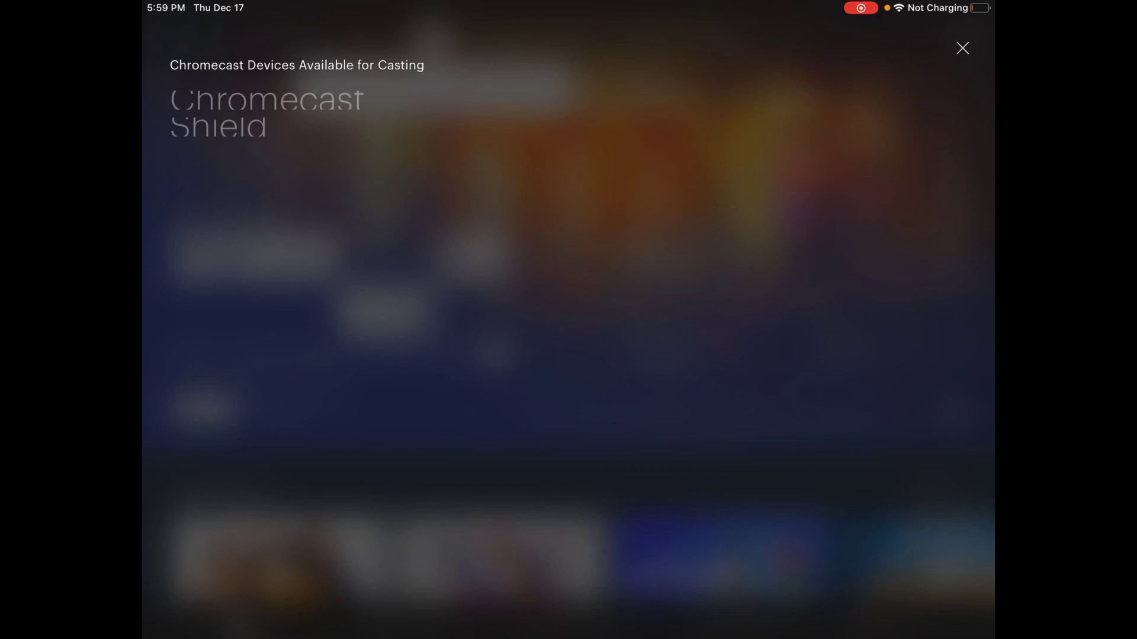
{"action": "left_click", "coordinate": [963, 47]}
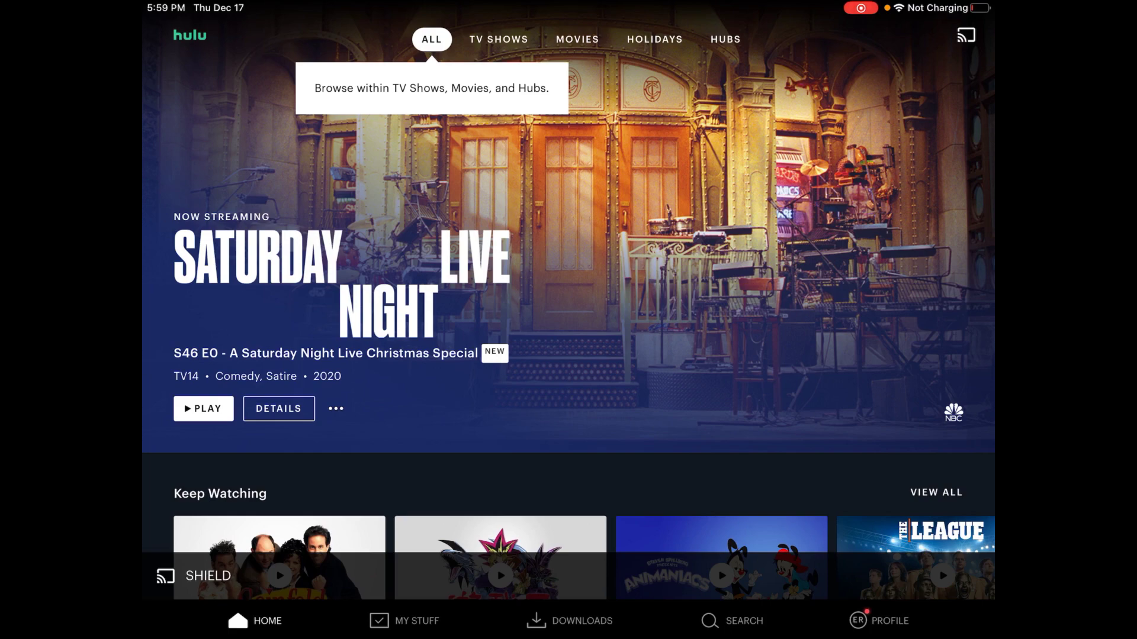
{"action": "key", "text": "home"}
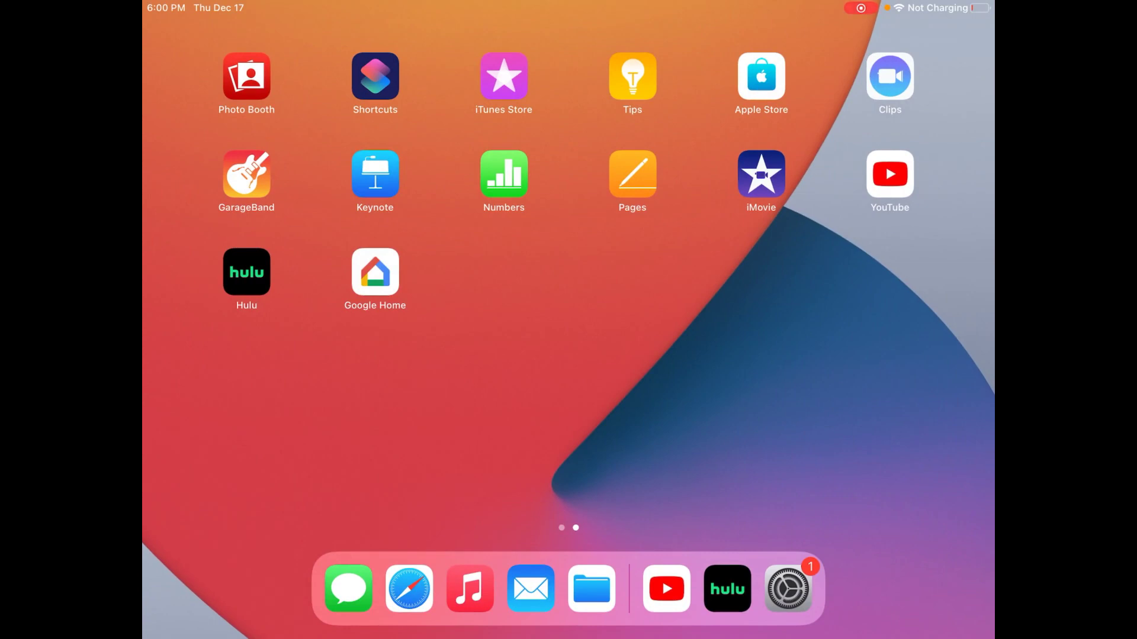
Cast YouTube to SHIELD, confirm the signed-out notice, and view the connection panel
{"action": "left_click", "coordinate": [664, 587]}
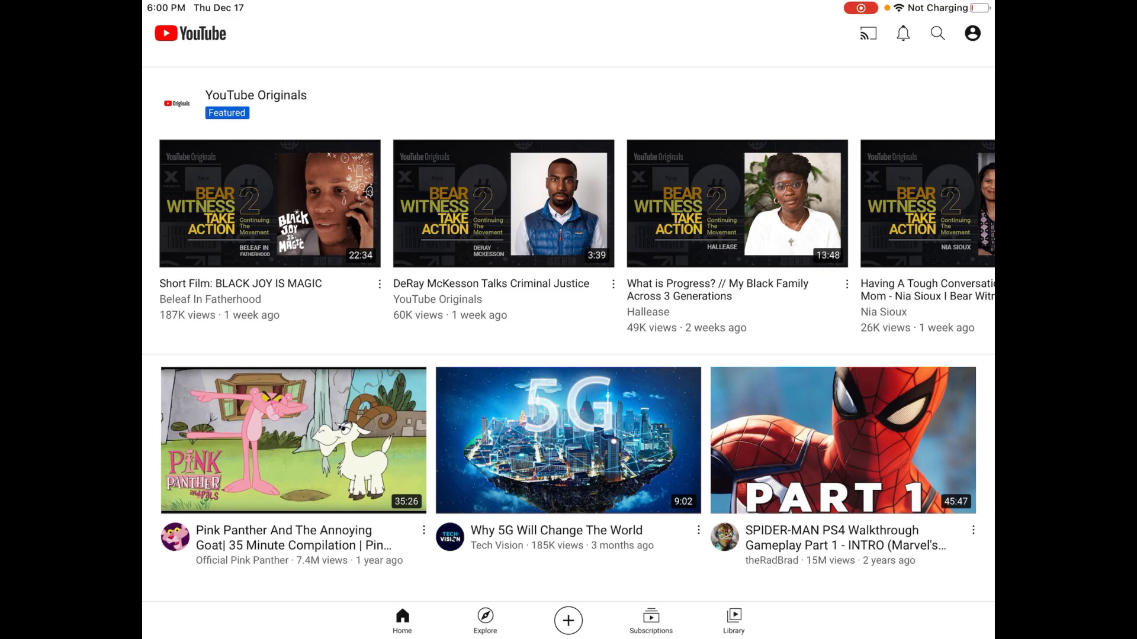
{"action": "left_click", "coordinate": [868, 33]}
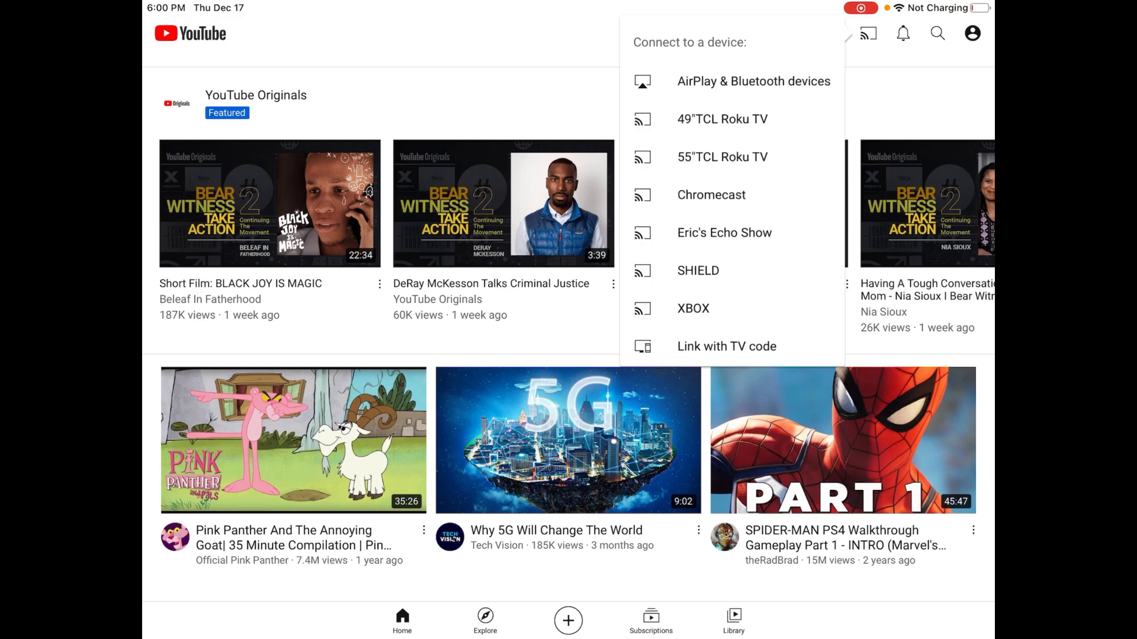
{"action": "left_click", "coordinate": [721, 119]}
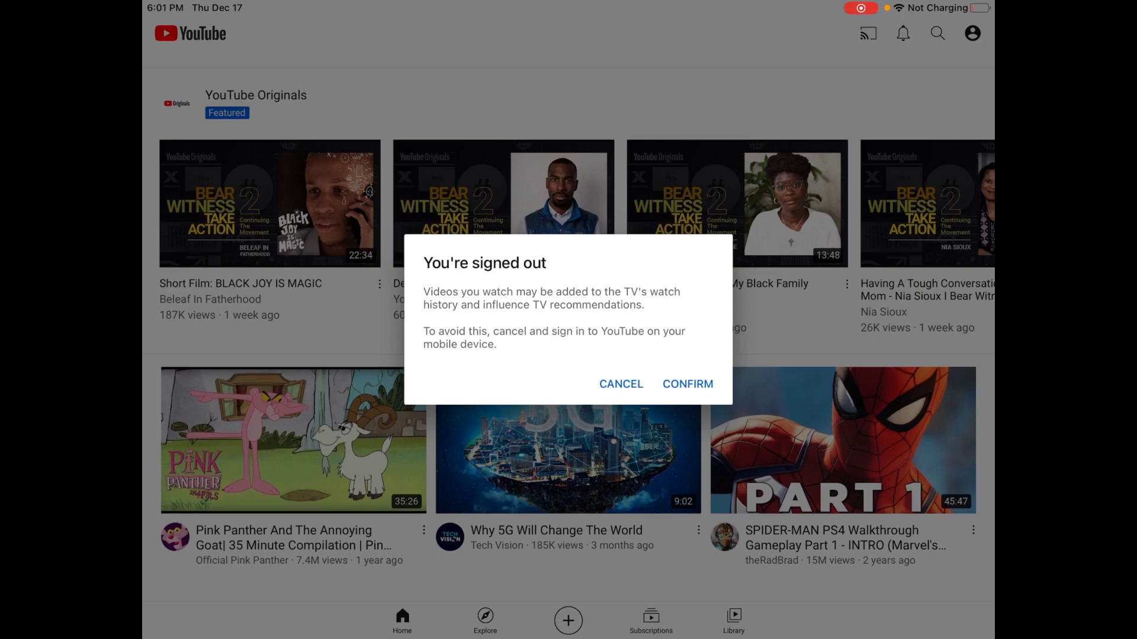
{"action": "left_click", "coordinate": [620, 383]}
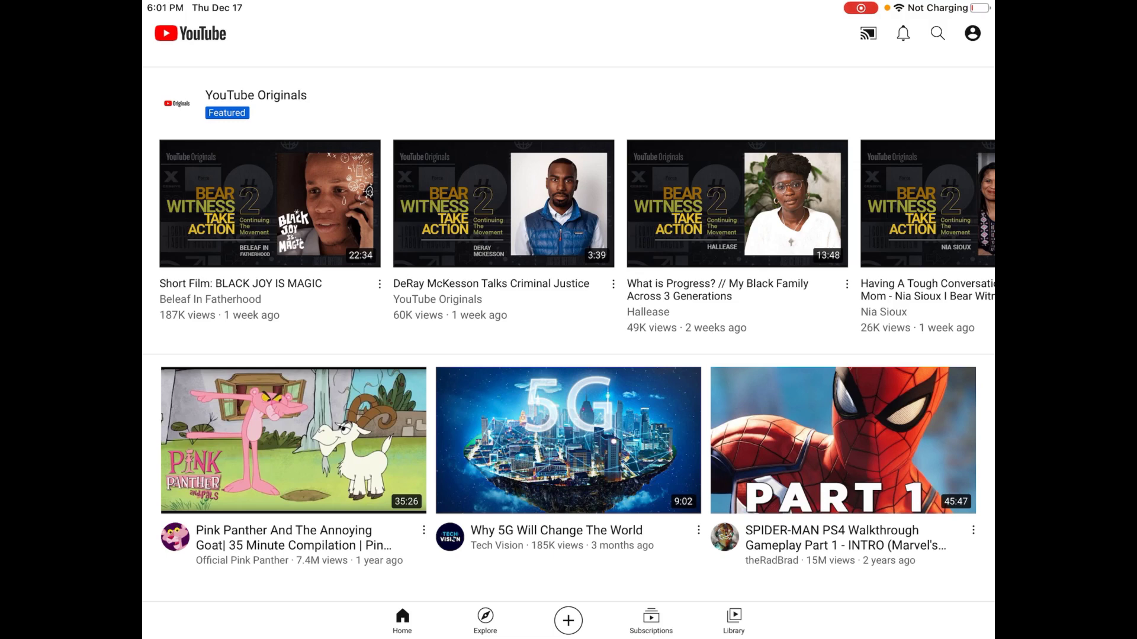
{"action": "left_click", "coordinate": [867, 34]}
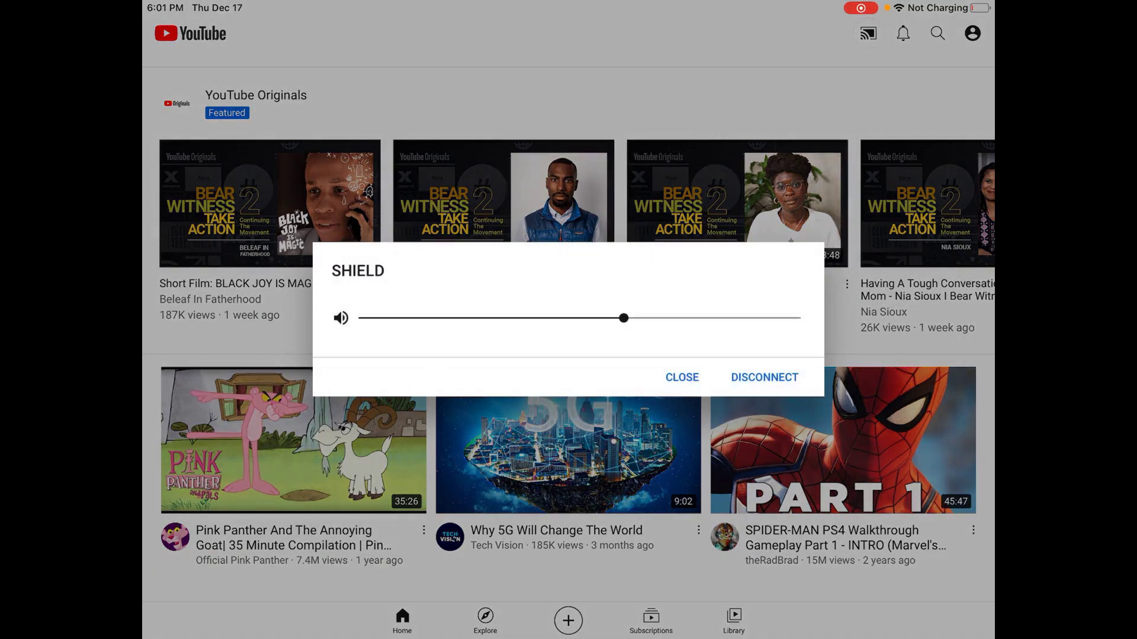